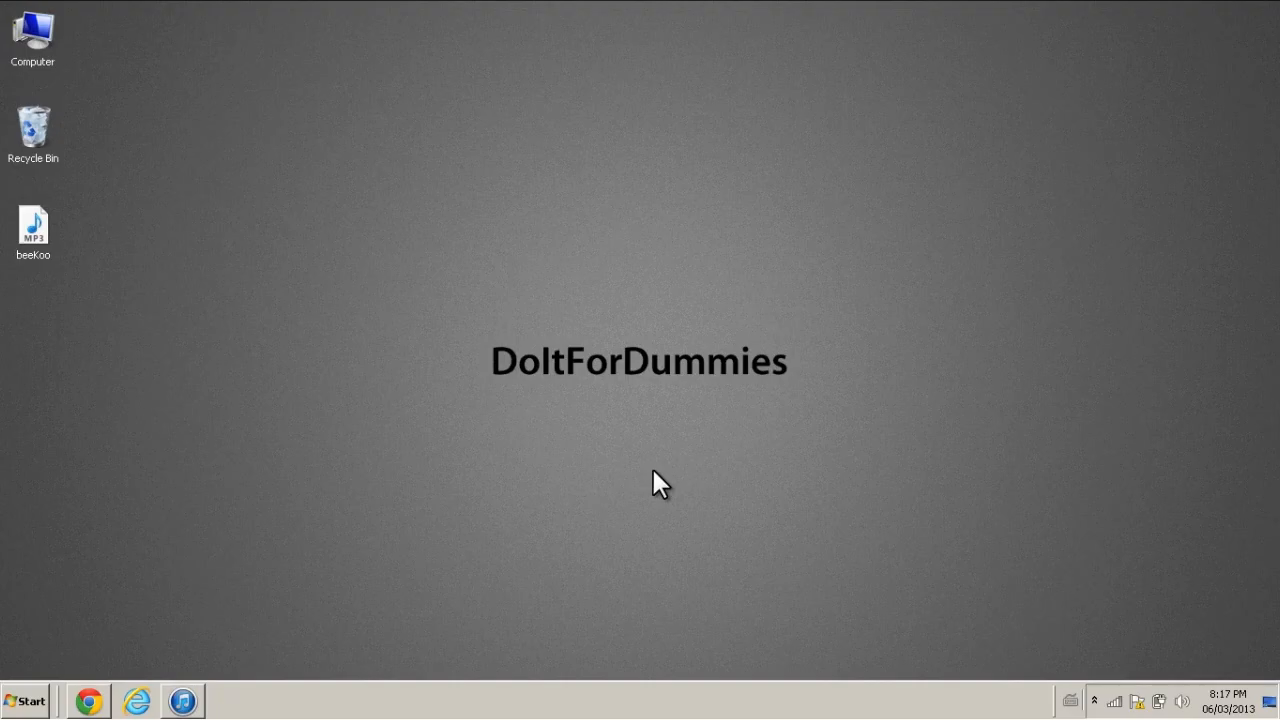
- Launch iTunes from its taskbar icon to show the three-song library
{"action": "left_click", "coordinate": [182, 700]}
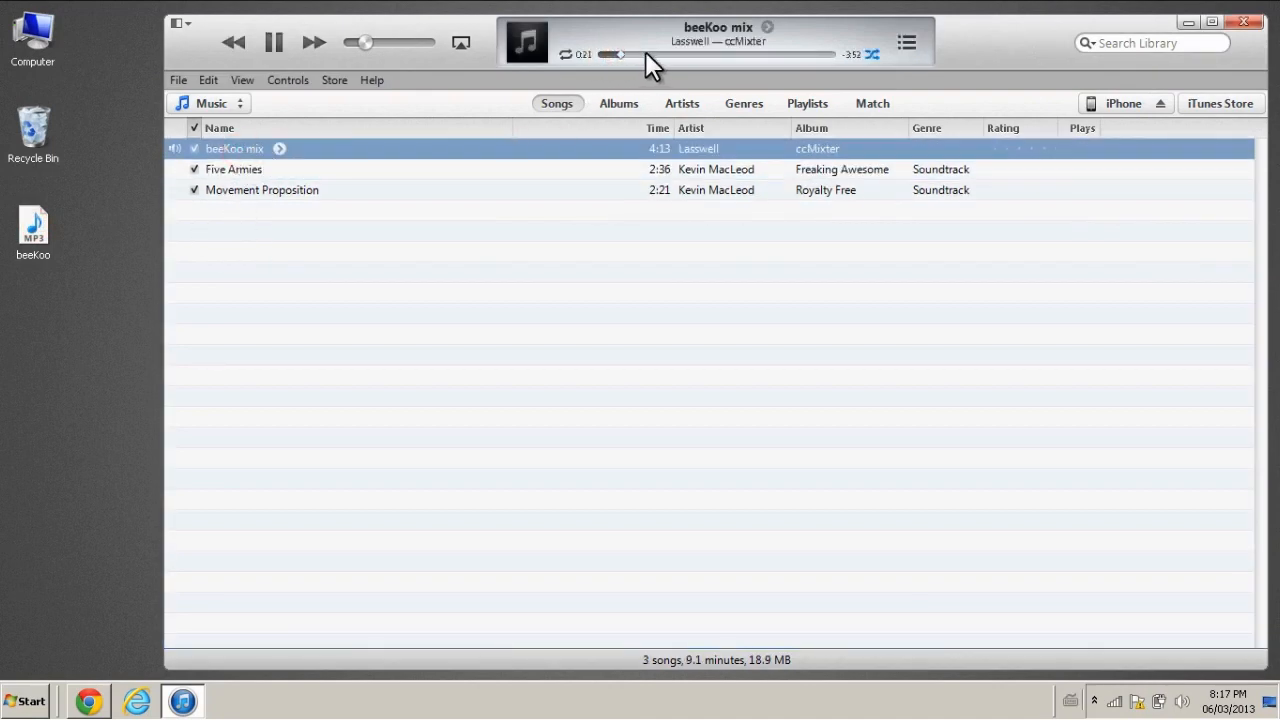
- Give beeKoo mix a start time of 0:10 and a stop time of 0:20
{"action": "right_click", "coordinate": [234, 148]}
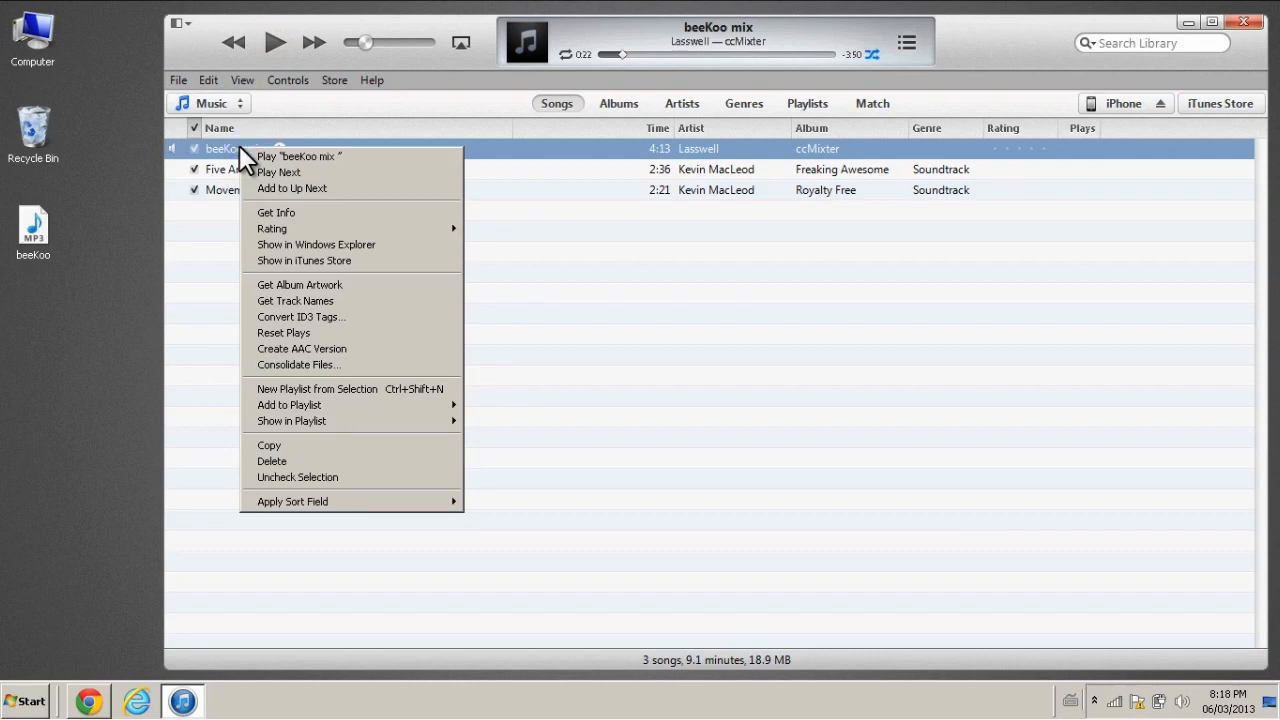
{"action": "left_click", "coordinate": [276, 212]}
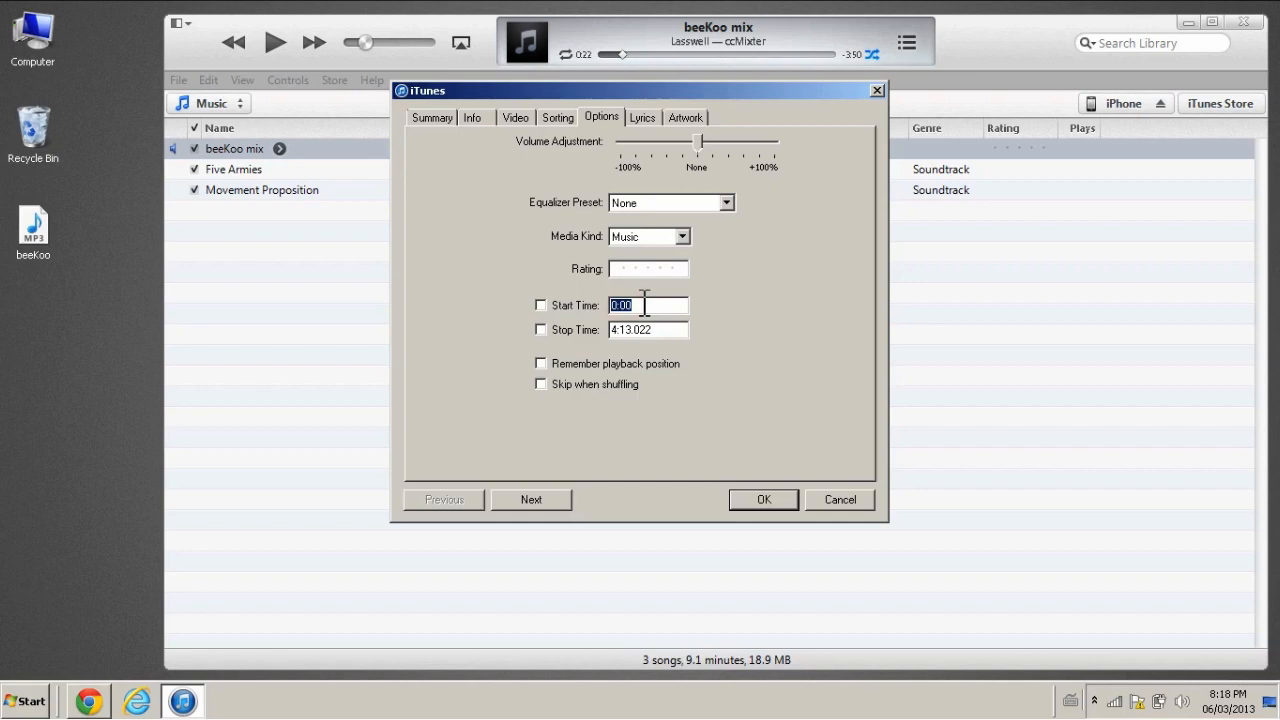
{"action": "left_click", "coordinate": [541, 305]}
{"action": "type", "text": "0:20"}
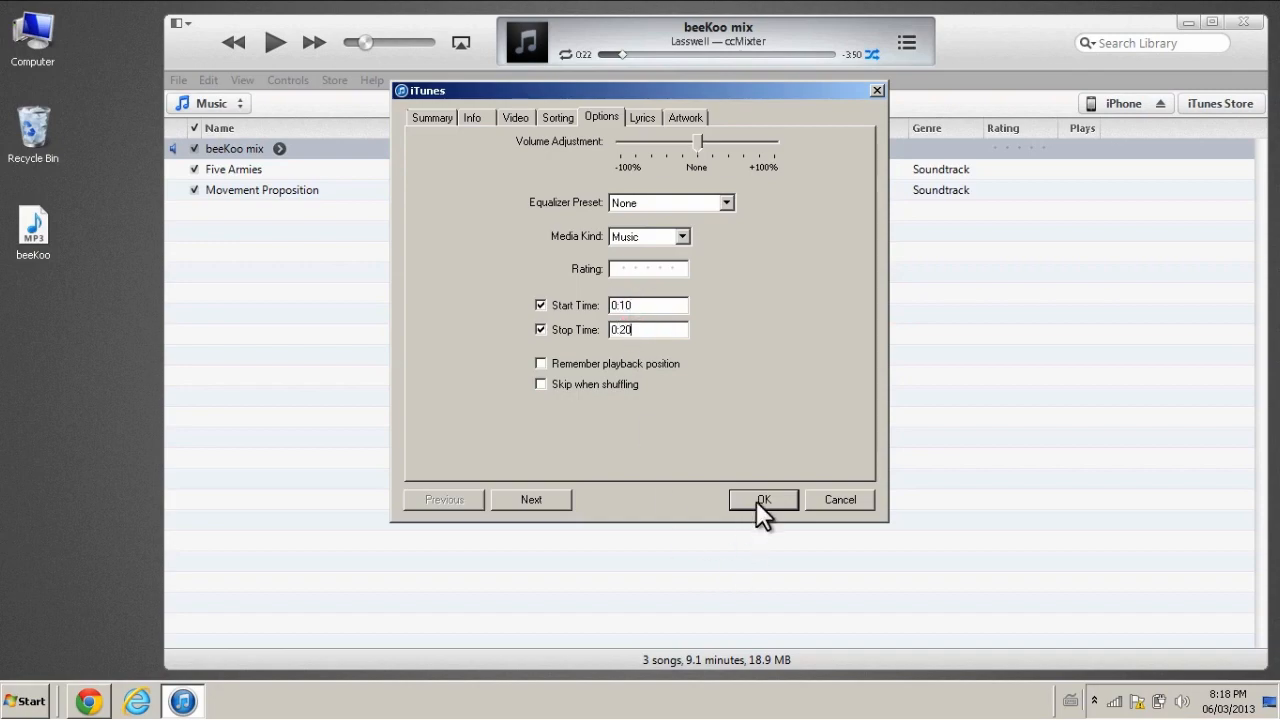
{"action": "left_click", "coordinate": [763, 499]}
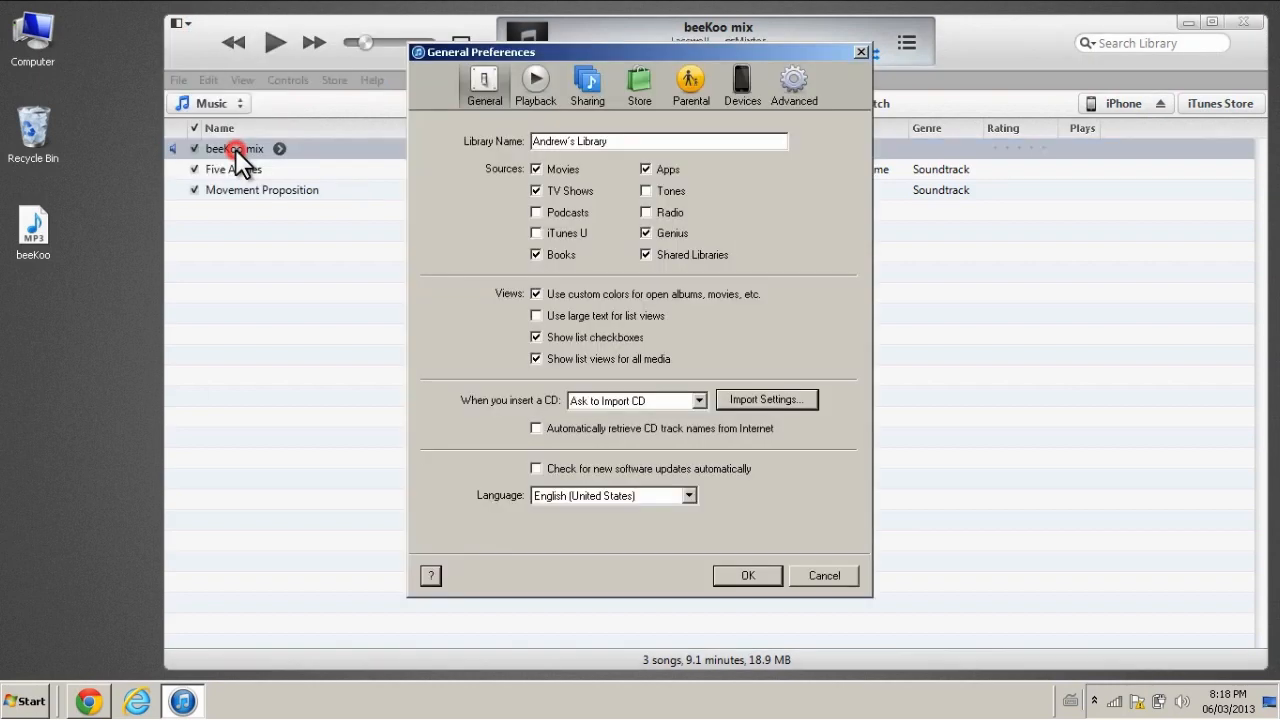
- Check Import Settings for the AAC Encoder at iTunes Plus quality
{"action": "left_click", "coordinate": [766, 399]}
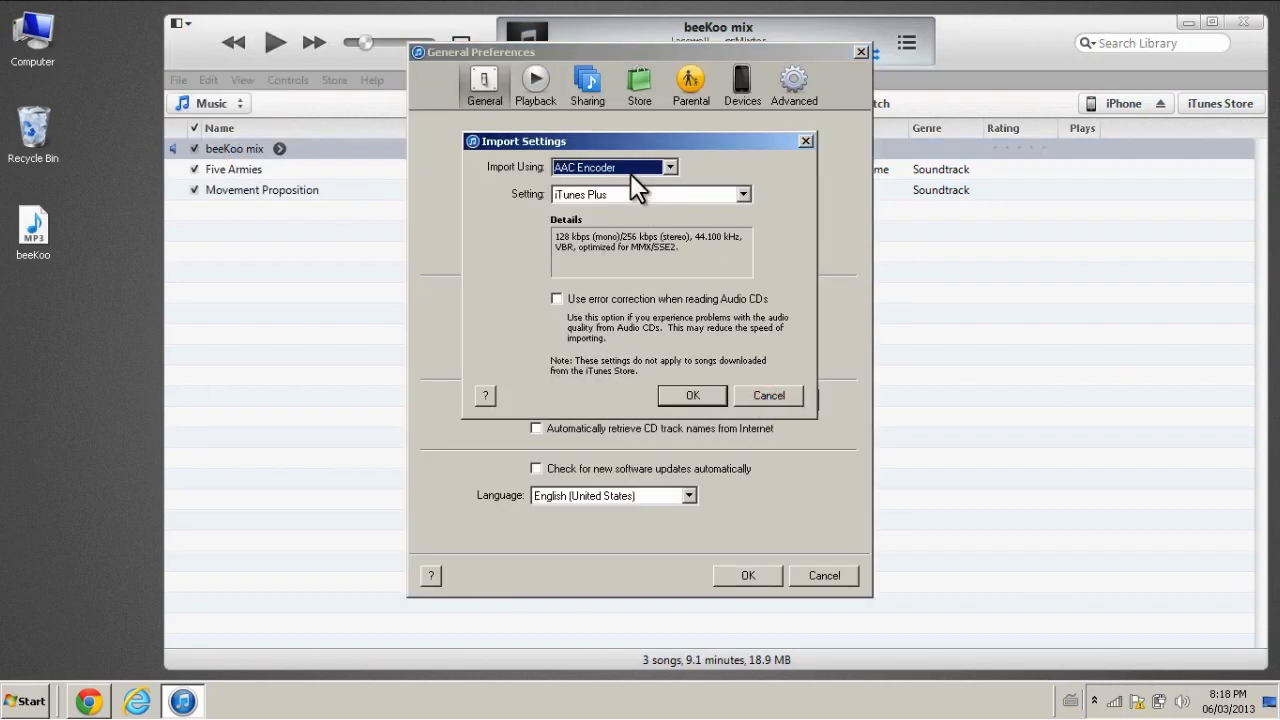
{"action": "left_click", "coordinate": [692, 395]}
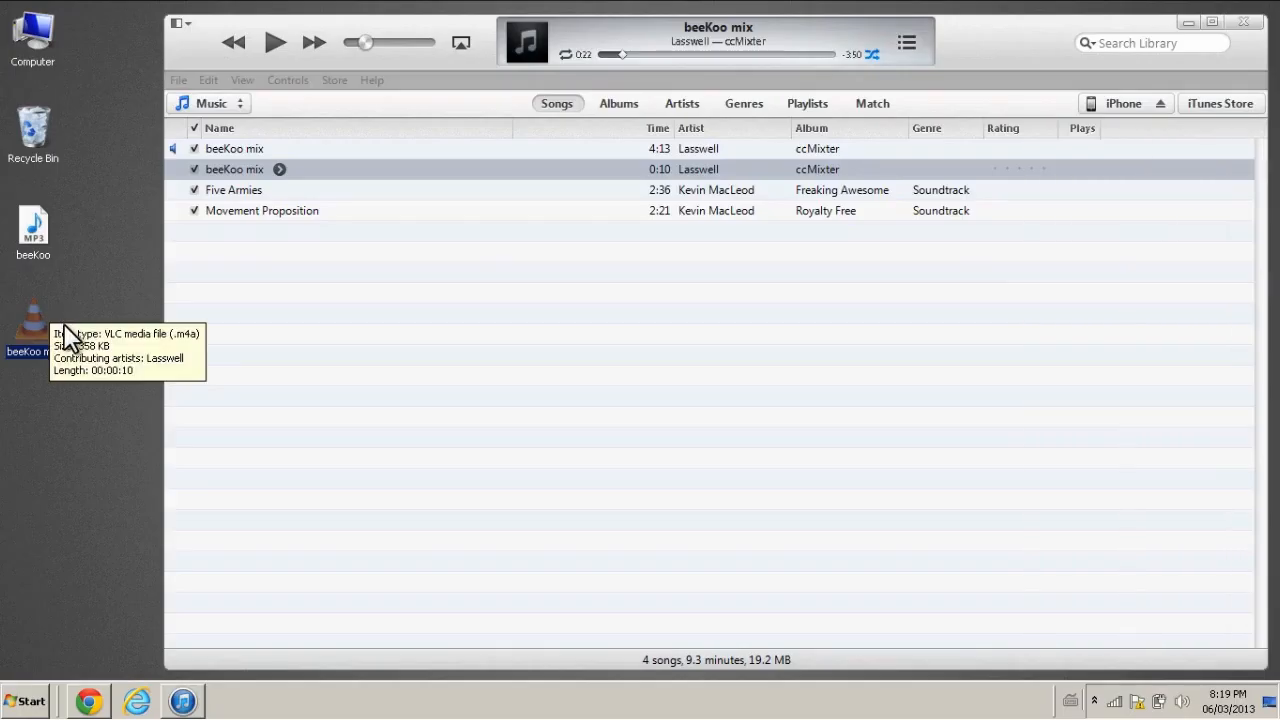
{"action": "mouse_move", "coordinate": [95, 410]}
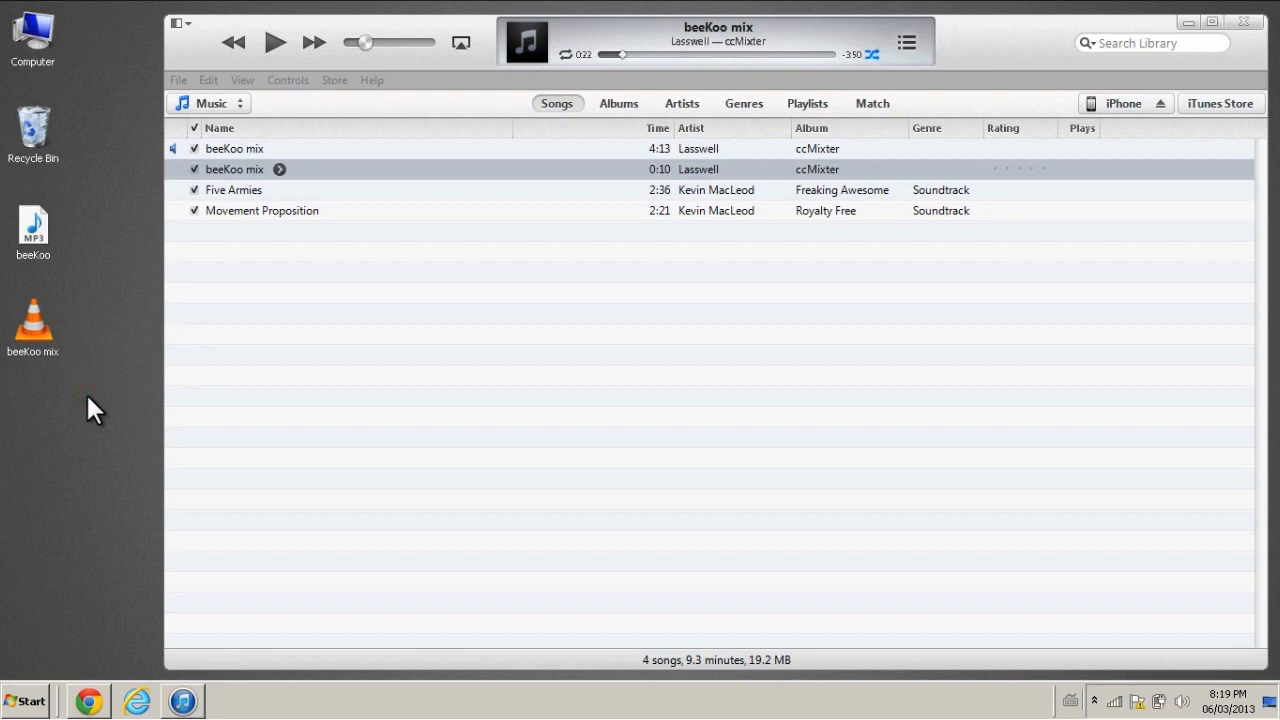
{"action": "mouse_move", "coordinate": [43, 605]}
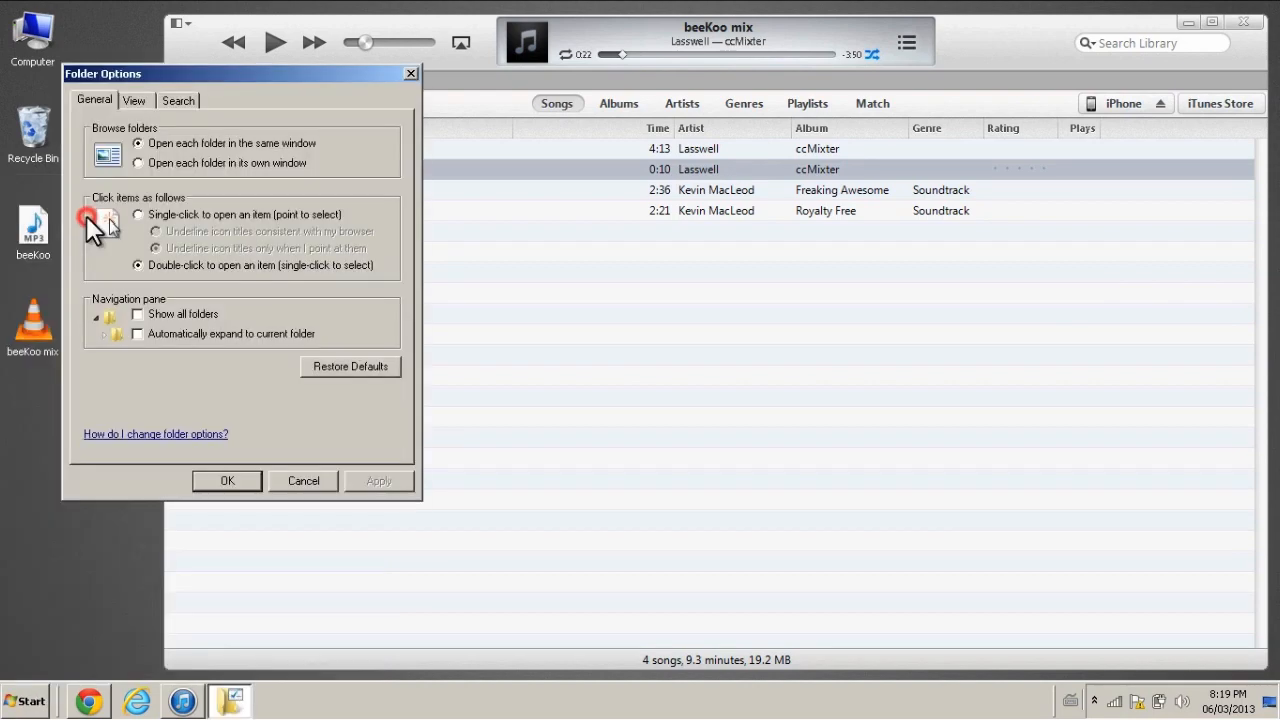
- Unhide known file extensions and rename the clip to beeKoo mix.m4r
{"action": "left_click", "coordinate": [133, 99]}
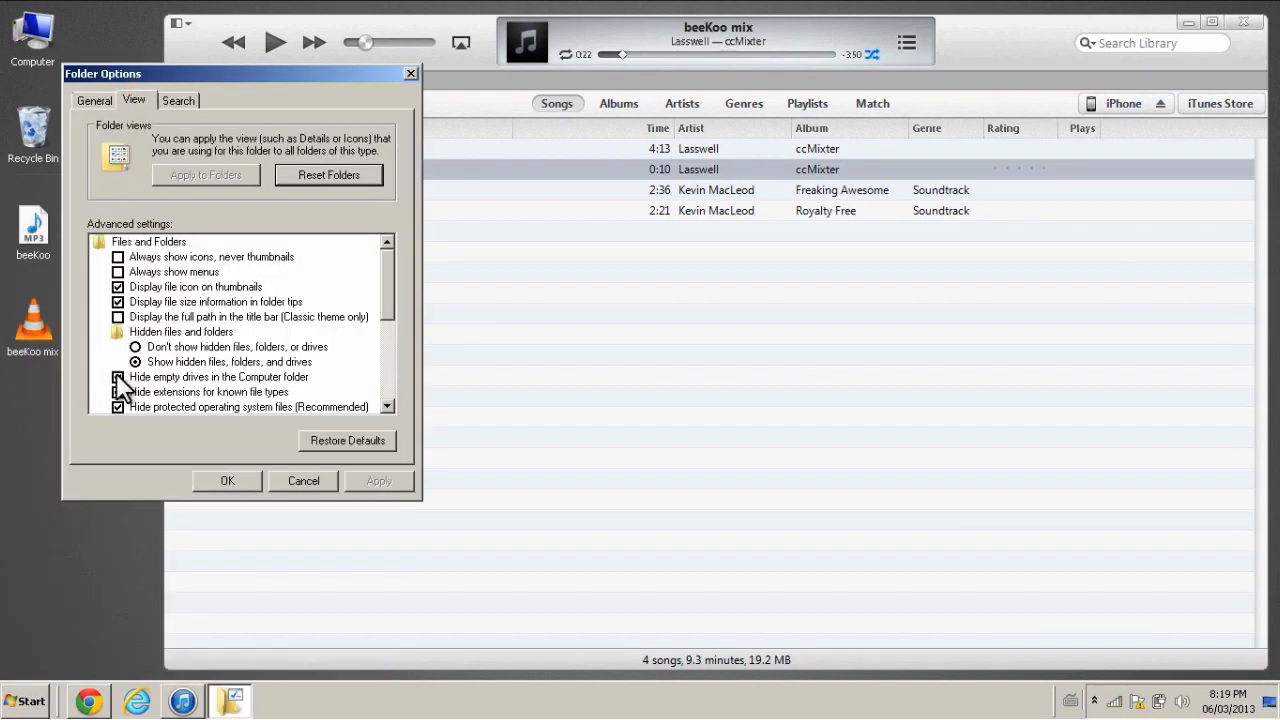
{"action": "left_click", "coordinate": [118, 377]}
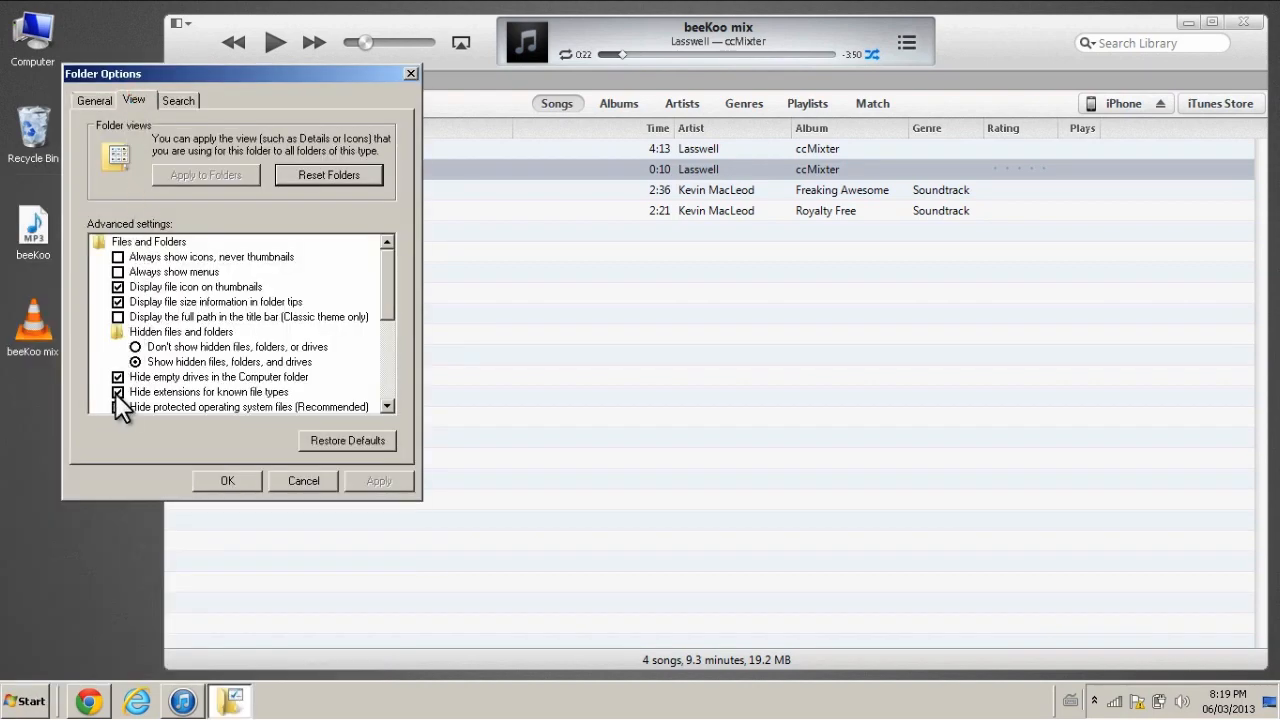
{"action": "left_click", "coordinate": [118, 391]}
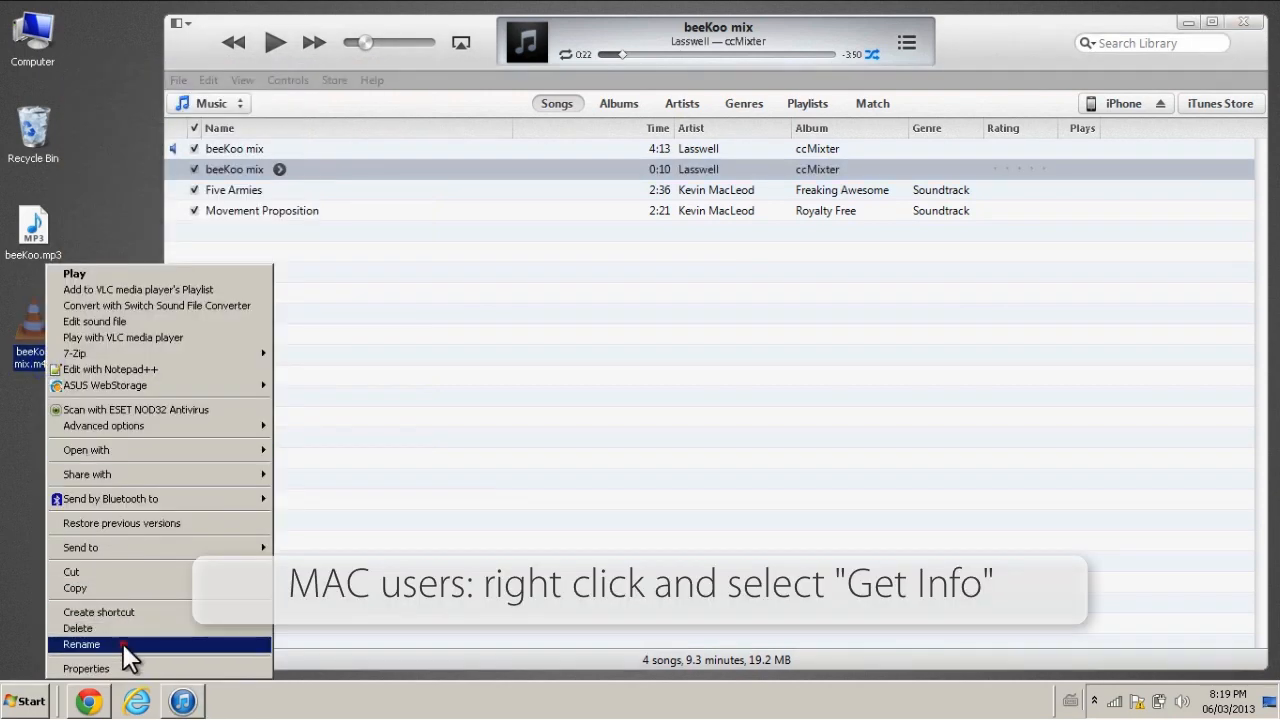
{"action": "left_click", "coordinate": [81, 644]}
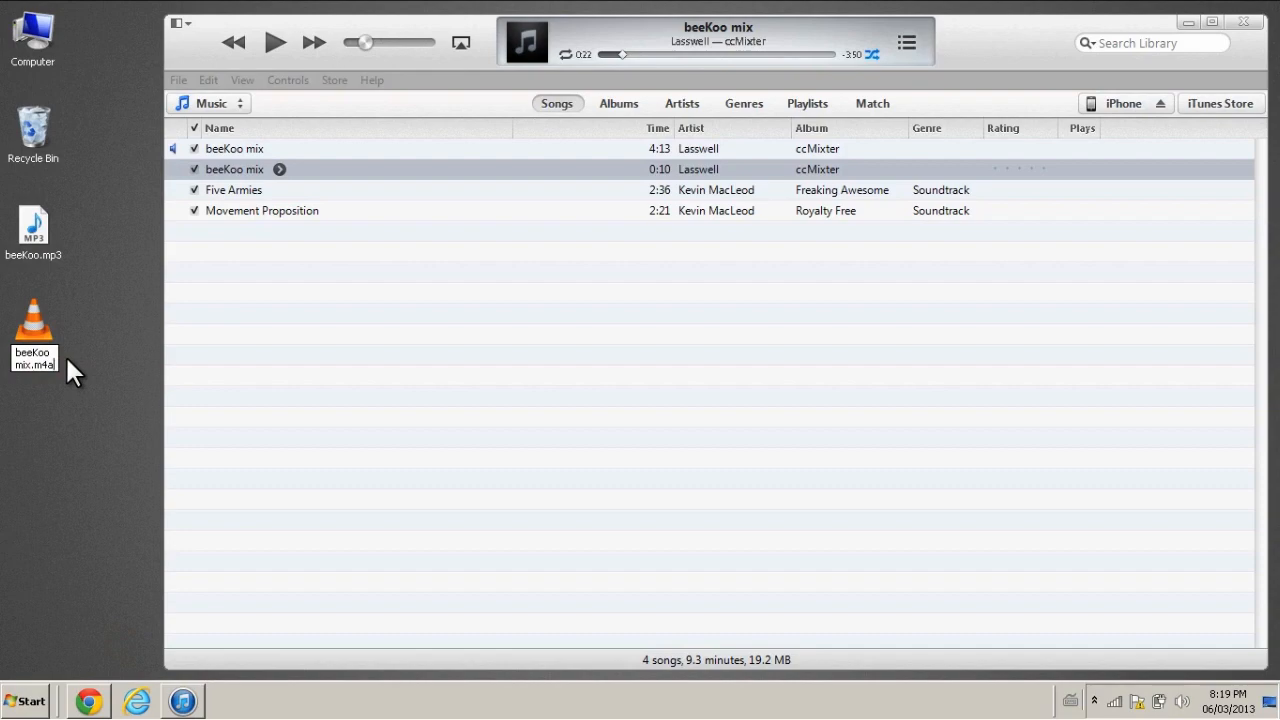
{"action": "left_click", "coordinate": [208, 103]}
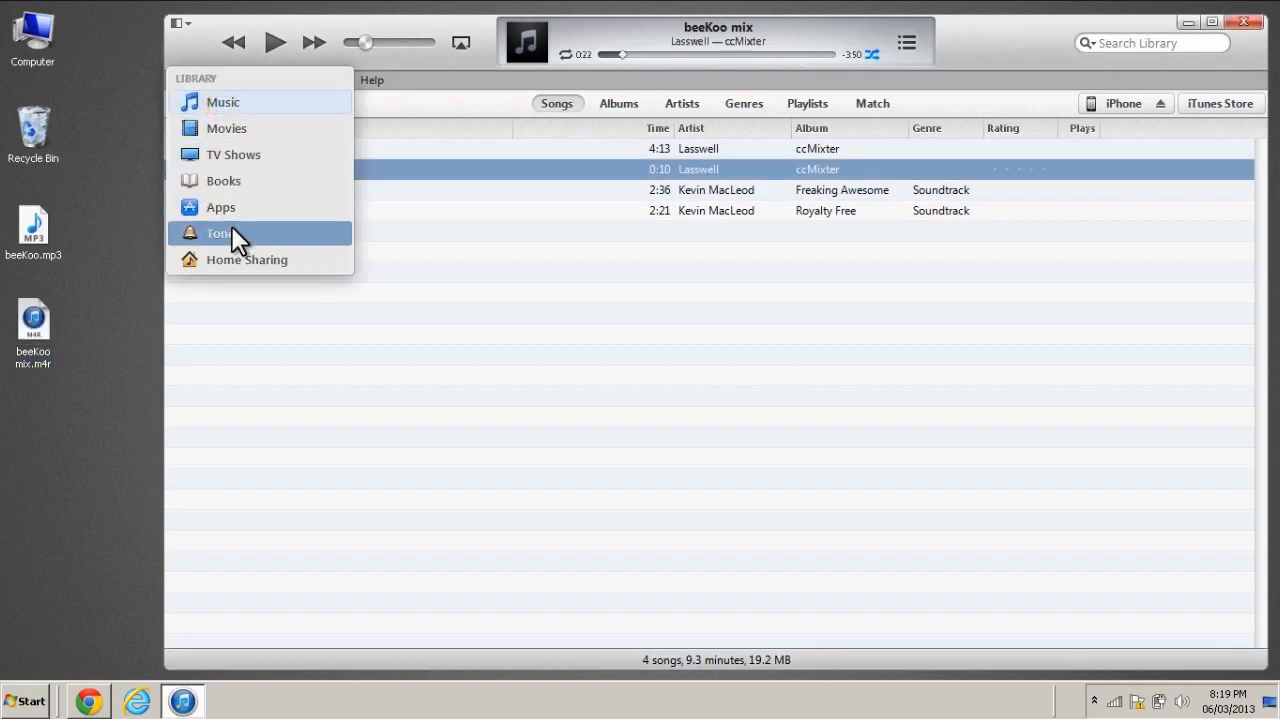
- Sync the iTunes Tones, including beeKoo mix, to the connected iPhone
{"action": "left_click", "coordinate": [218, 233]}
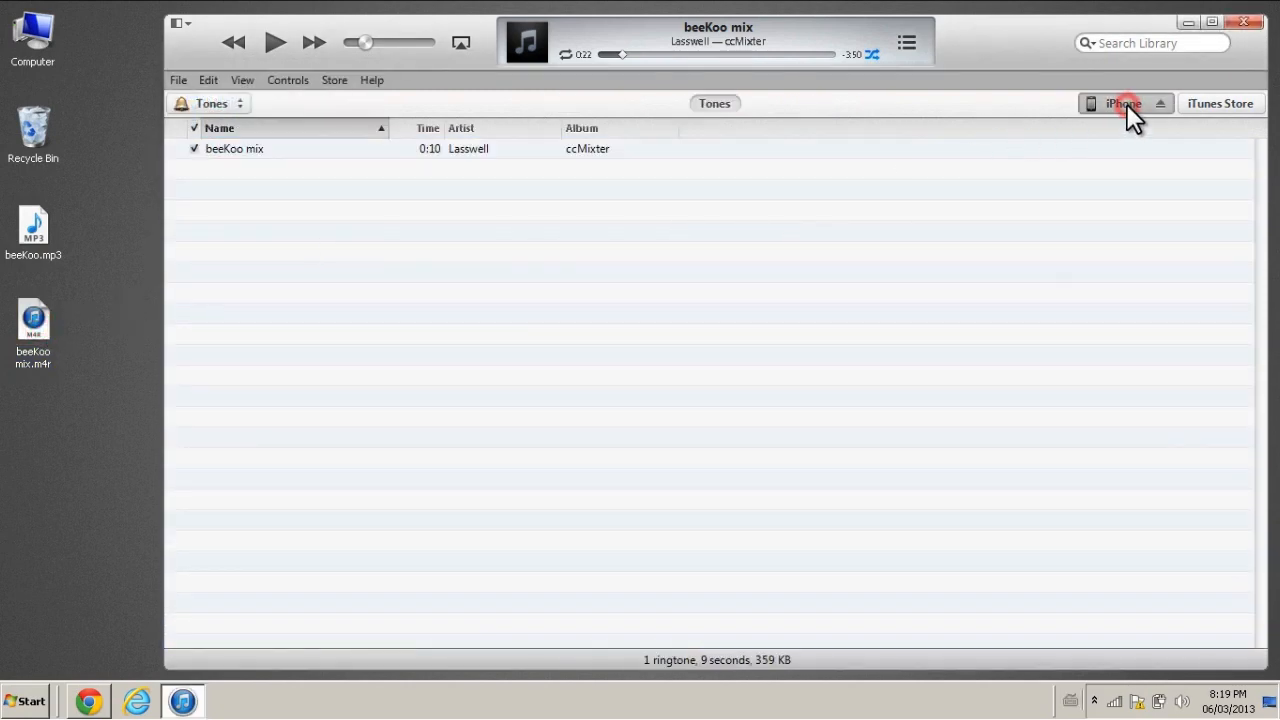
{"action": "left_click", "coordinate": [1123, 103]}
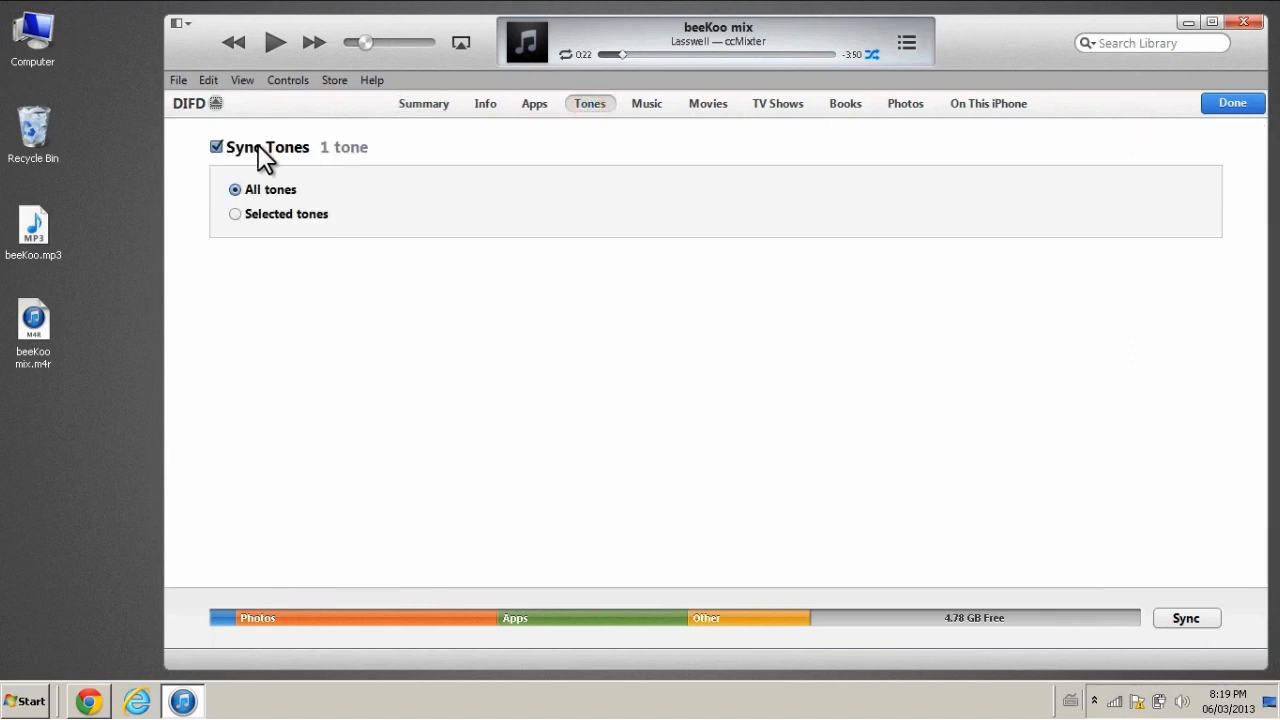
{"action": "left_click", "coordinate": [1186, 617]}
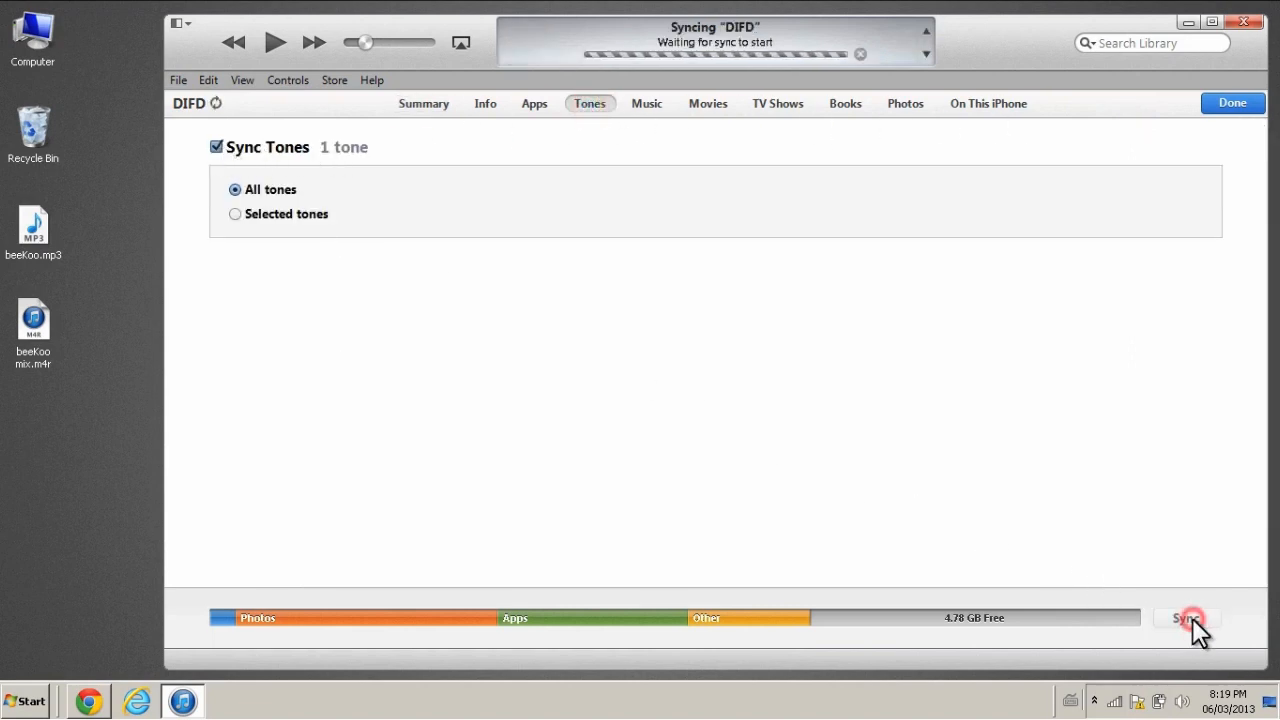